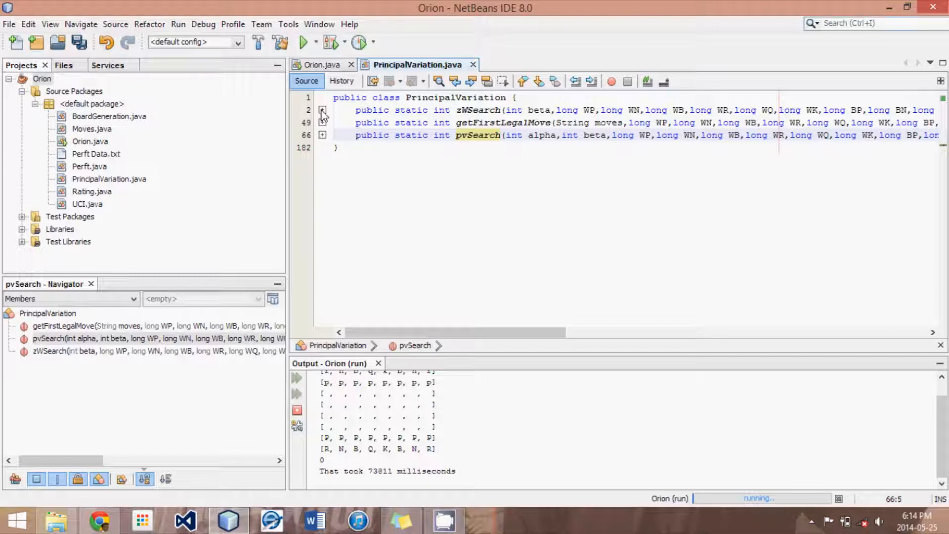
- Expand zWSearch's body and append '- 1' to its '//alpha == beta' comment
{"action": "left_click", "coordinate": [322, 109]}
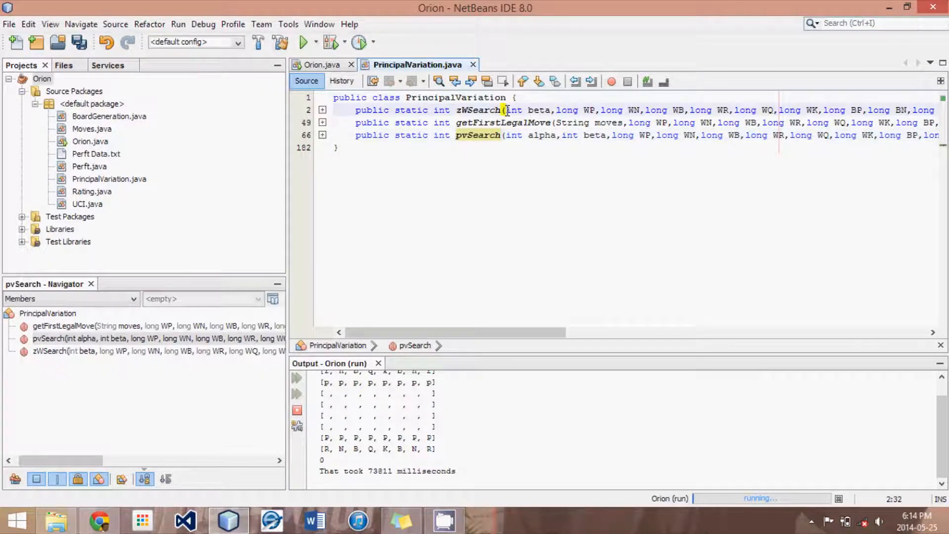
{"action": "left_click", "coordinate": [505, 110]}
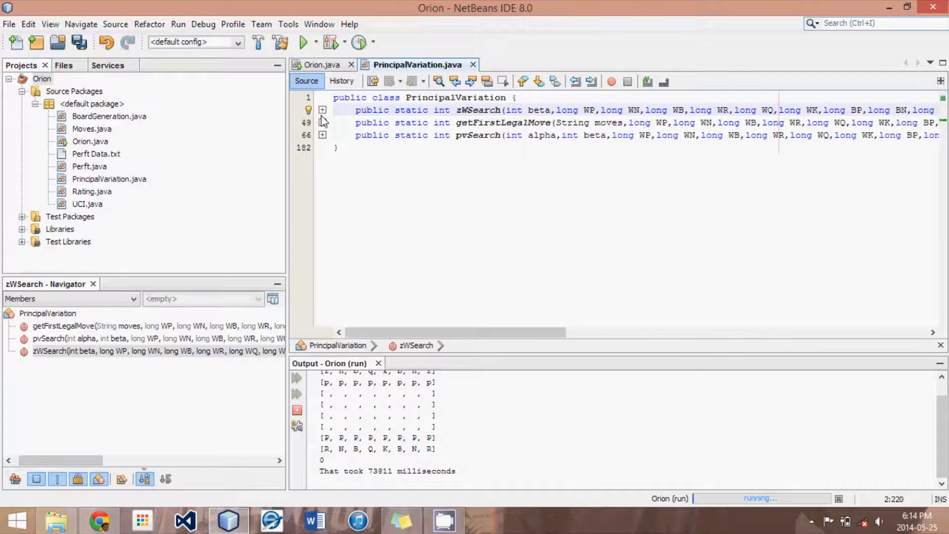
{"action": "double_click", "coordinate": [528, 110]}
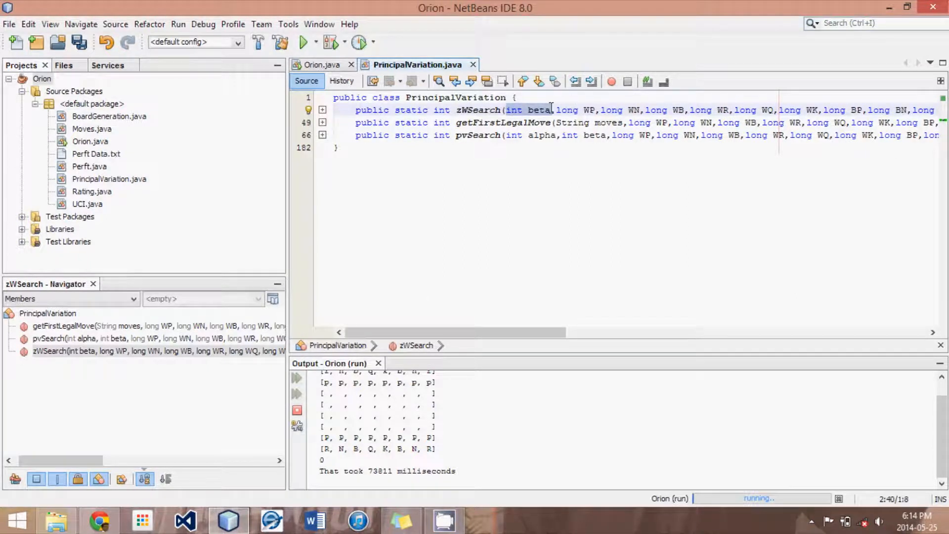
{"action": "left_click", "coordinate": [323, 110]}
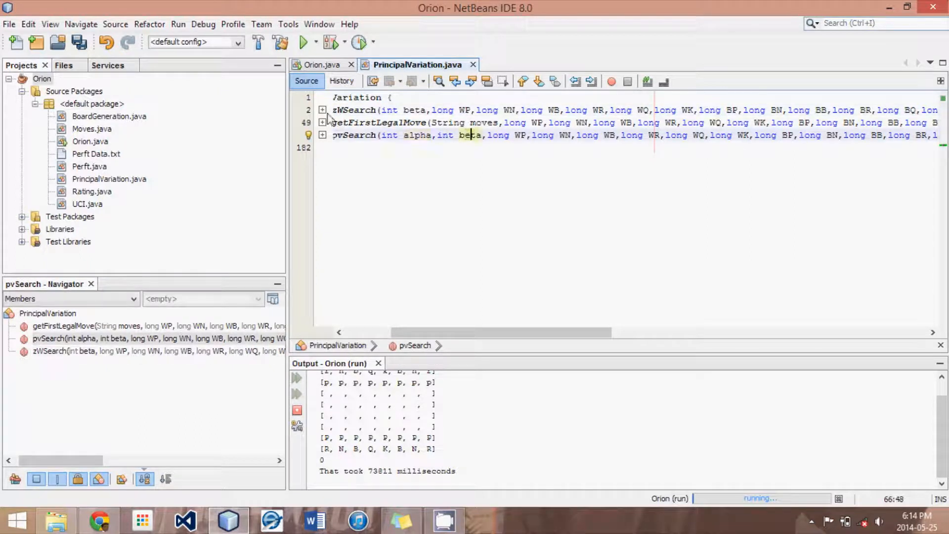
{"action": "left_click", "coordinate": [323, 110]}
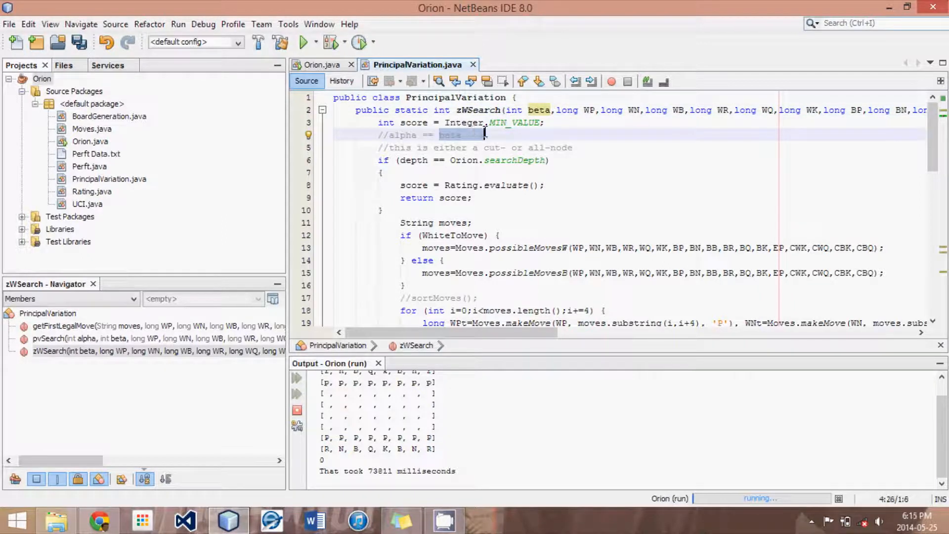
{"action": "type", "text": "- 1"}
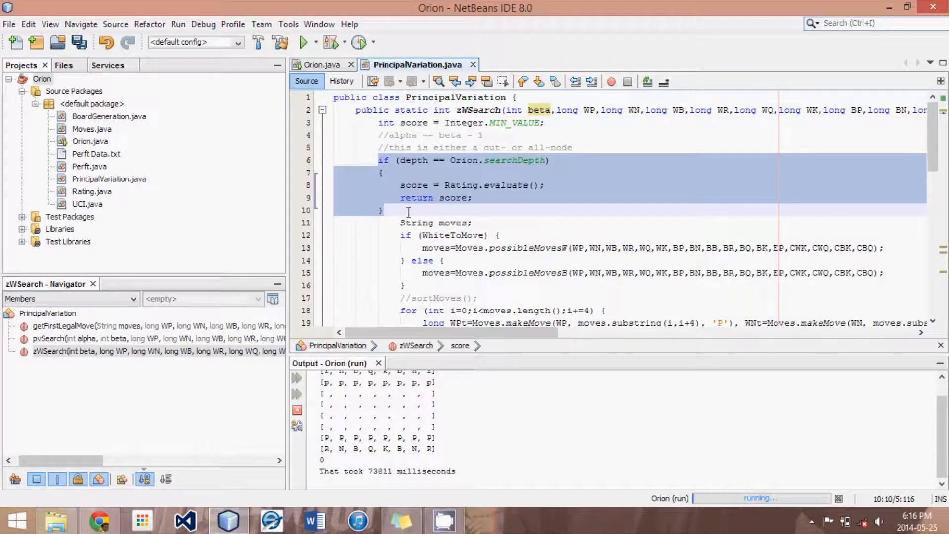
- Shift zWSearch's code from the searchDepth check through the move-generation loop one indentation level left
{"action": "left_click", "coordinate": [506, 160]}
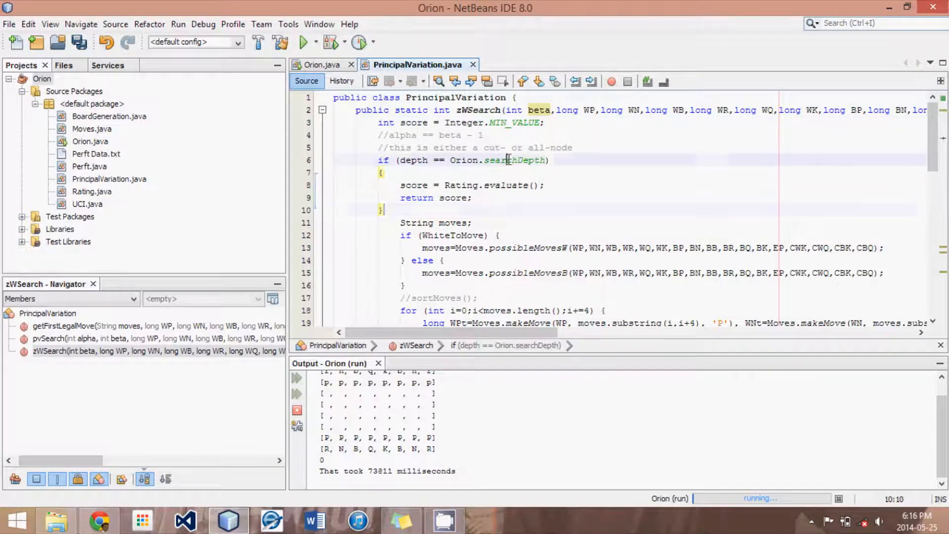
{"action": "double_click", "coordinate": [516, 160]}
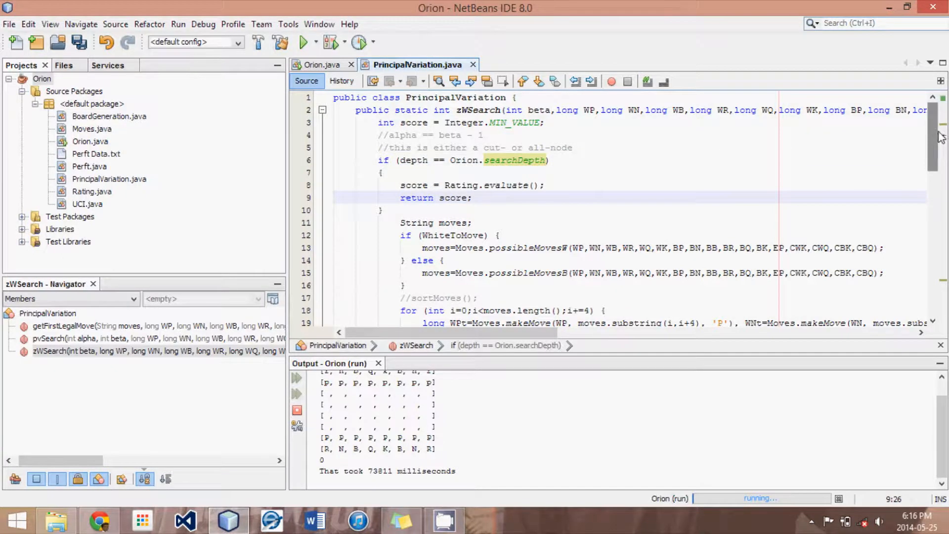
{"action": "scroll", "scroll_direction": "down", "scroll_amount": 3}
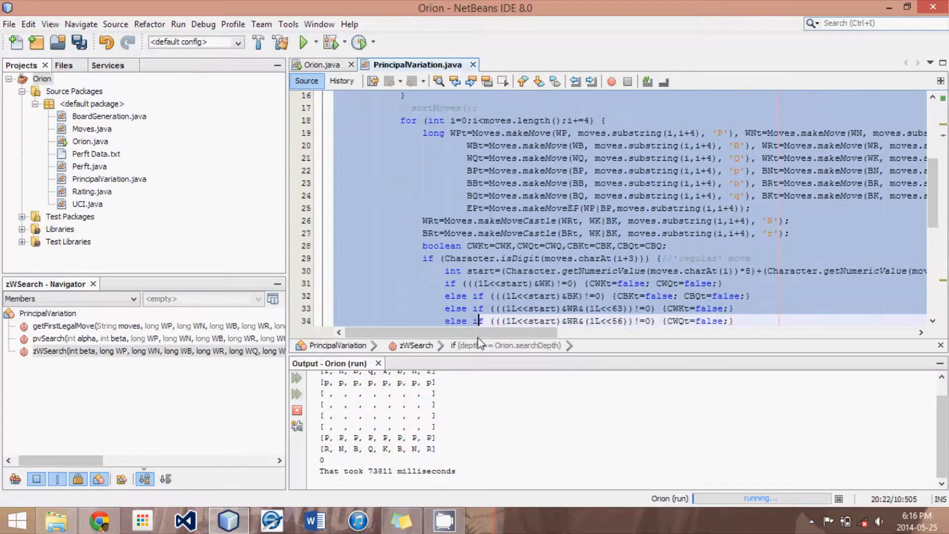
{"action": "scroll", "scroll_direction": "down", "scroll_amount": 3}
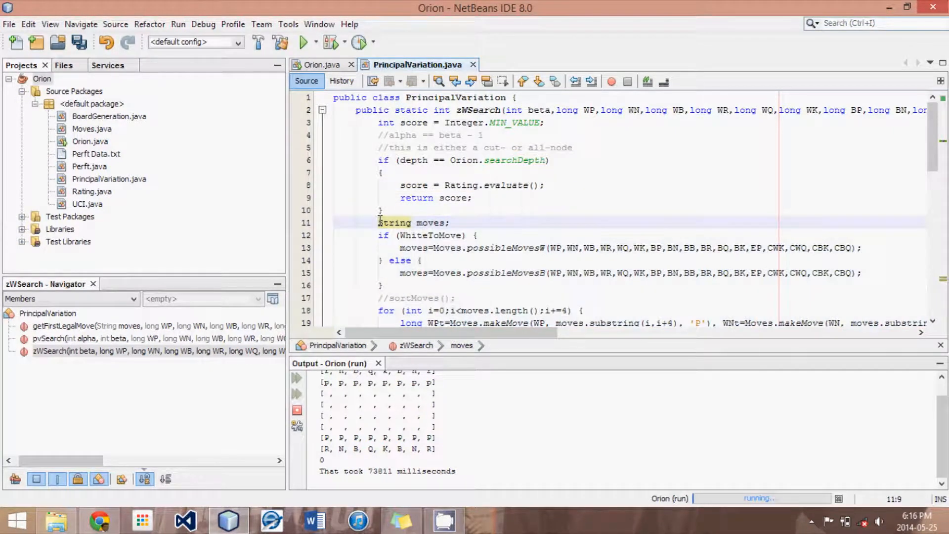
{"action": "double_click", "coordinate": [394, 222]}
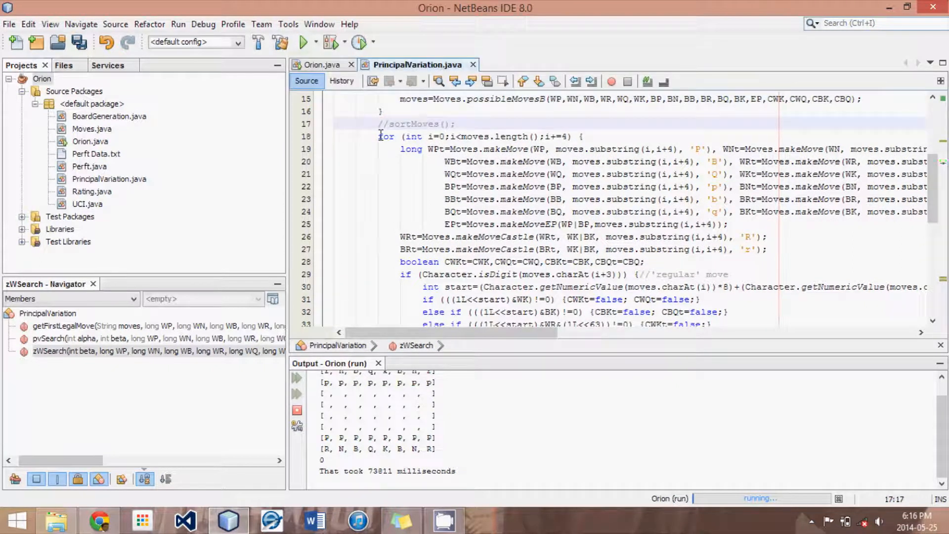
{"action": "left_click_drag", "start_coordinate": [378, 137], "coordinate": [647, 262]}
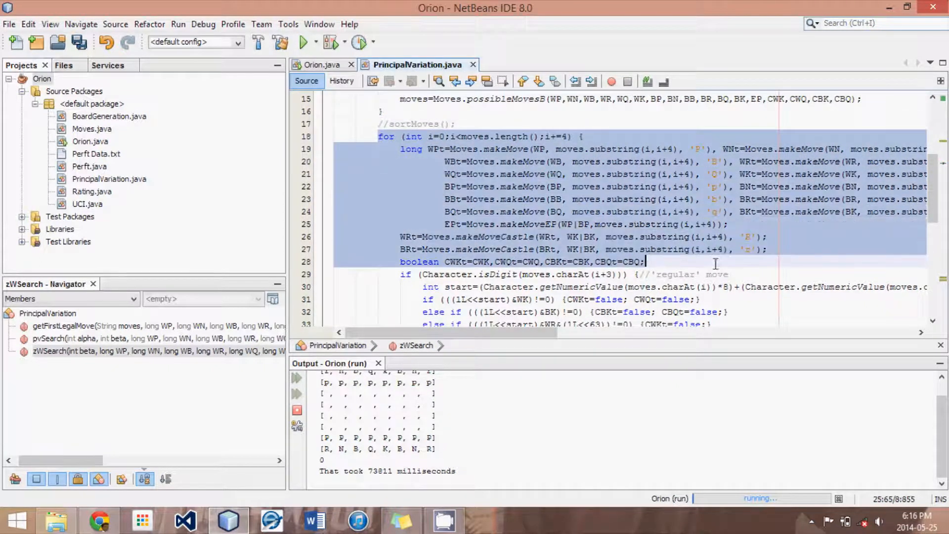
{"action": "scroll", "scroll_direction": "down", "scroll_amount": 3}
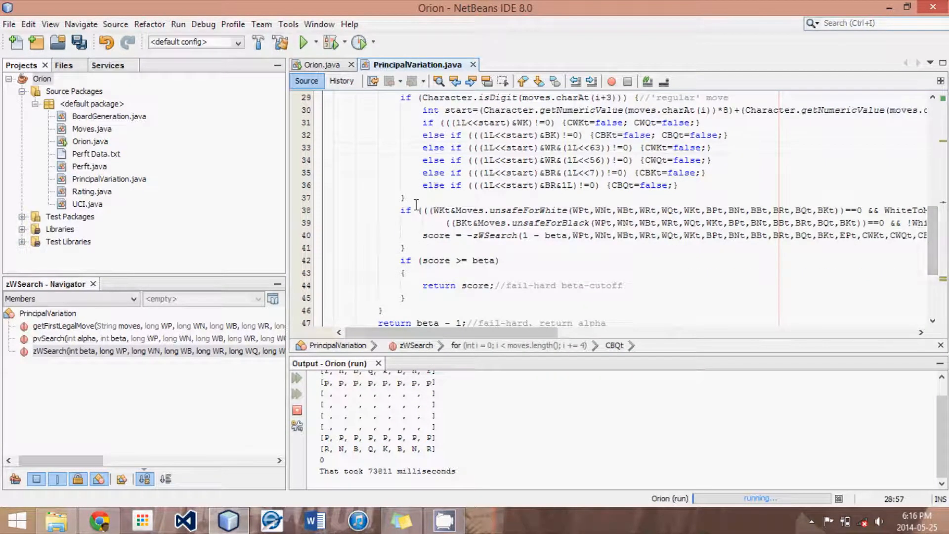
{"action": "left_click_drag", "start_coordinate": [399, 210], "coordinate": [657, 222]}
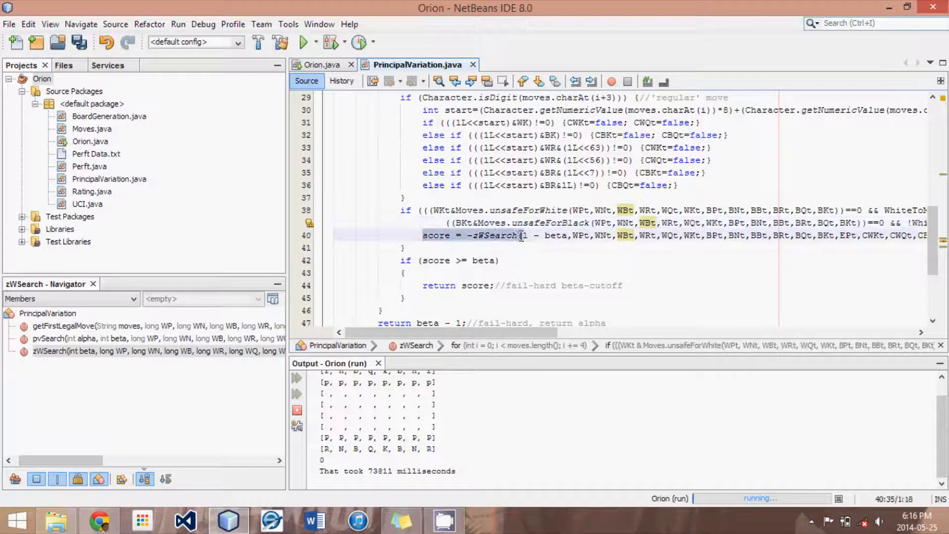
{"action": "left_click", "coordinate": [542, 244]}
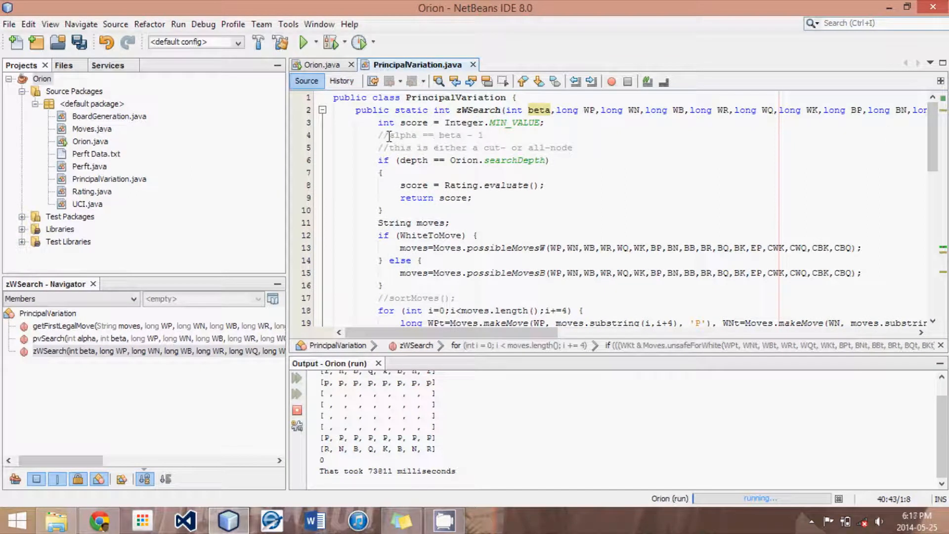
{"action": "left_click", "coordinate": [400, 135]}
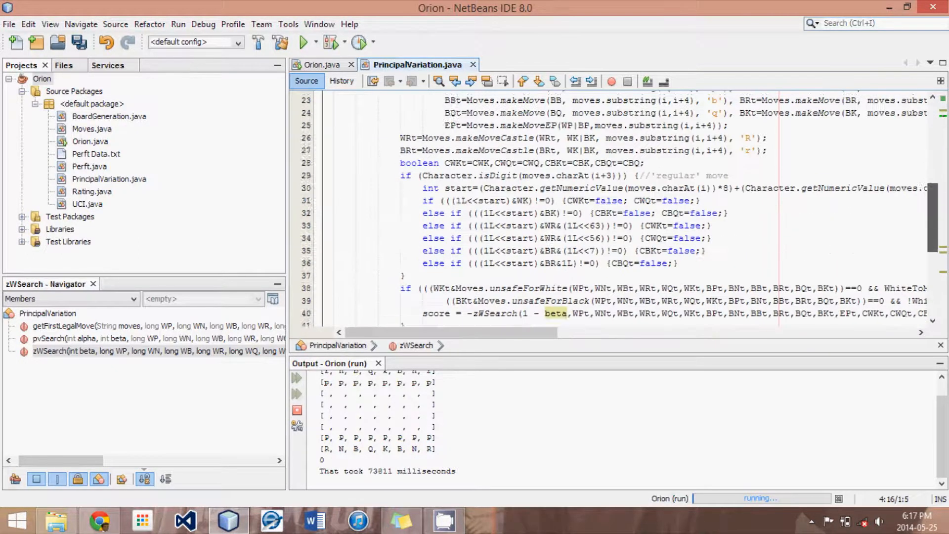
{"action": "scroll", "scroll_direction": "down", "scroll_amount": 3}
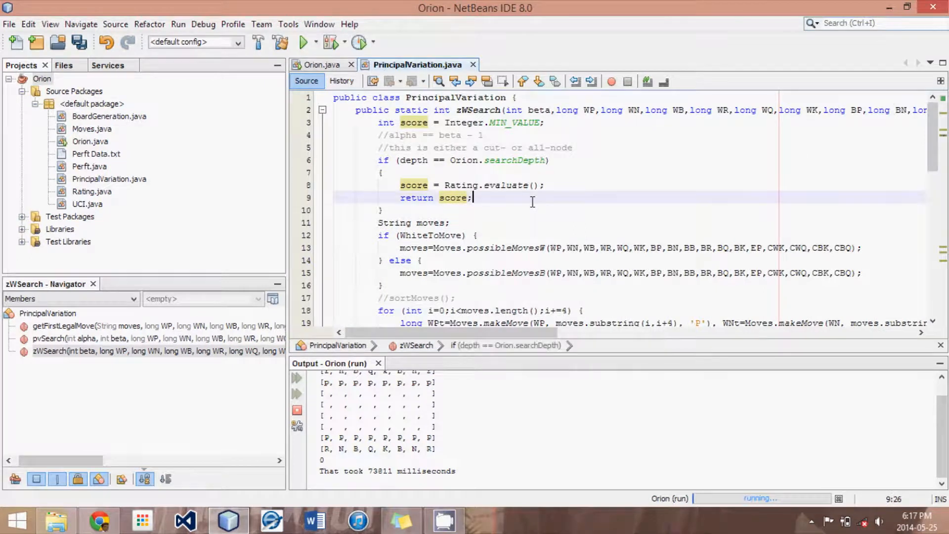
{"action": "mouse_move", "coordinate": [649, 161]}
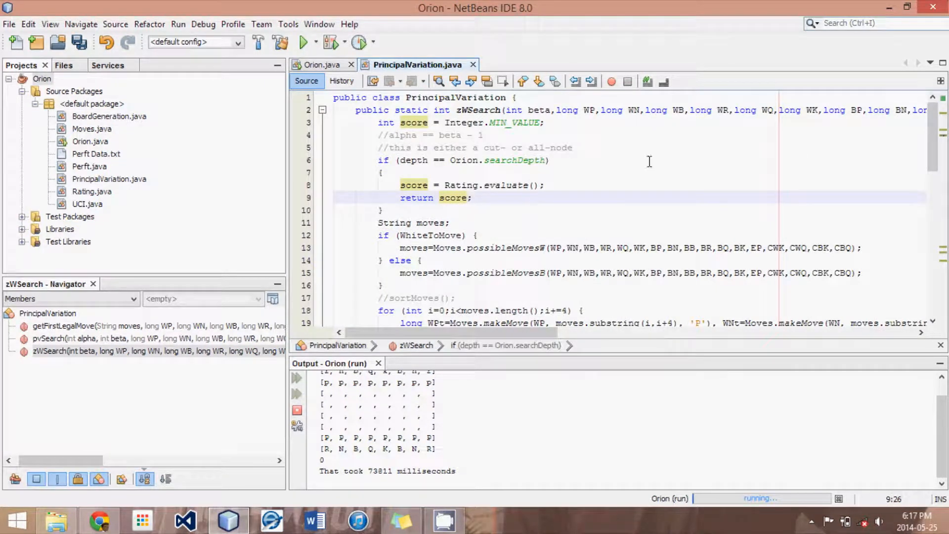